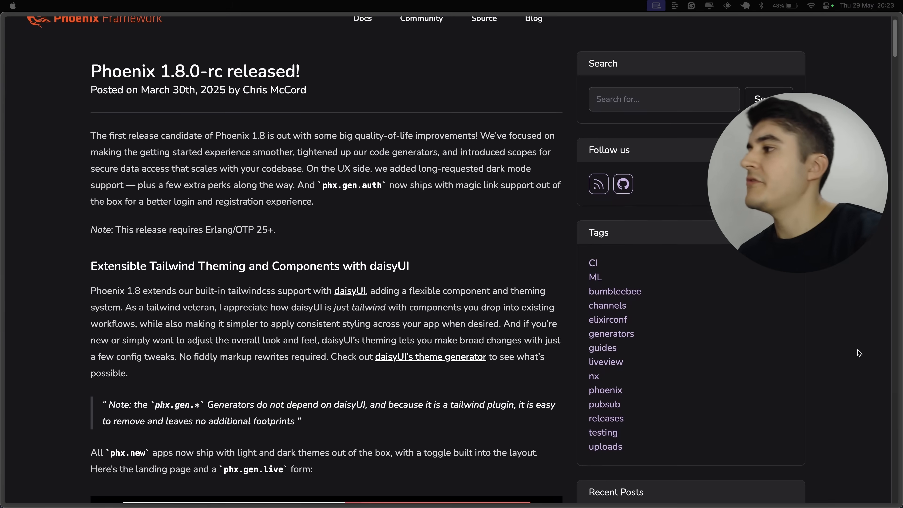
# Read the Phoenix 1.8.0-rc post's daisyUI section and follow the daisyUI link to daisyui.com
pyautogui.scroll(-3)
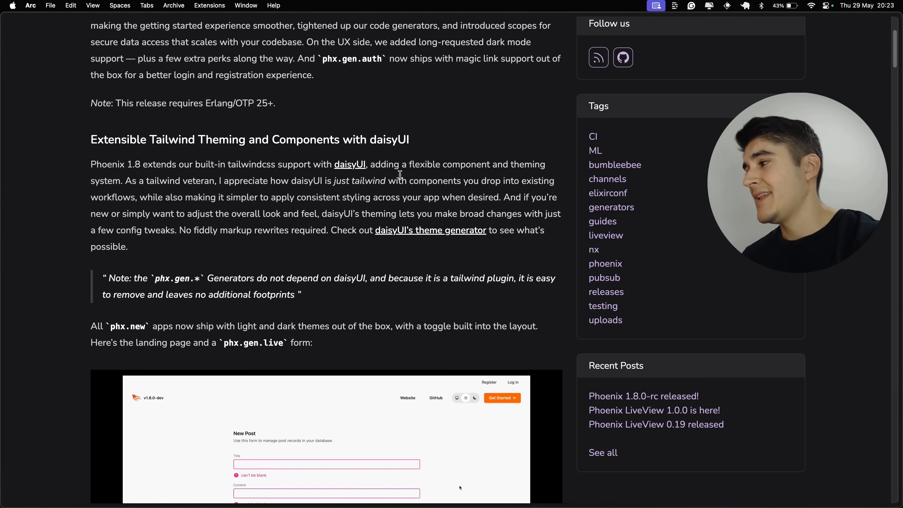
pyautogui.write('testing')
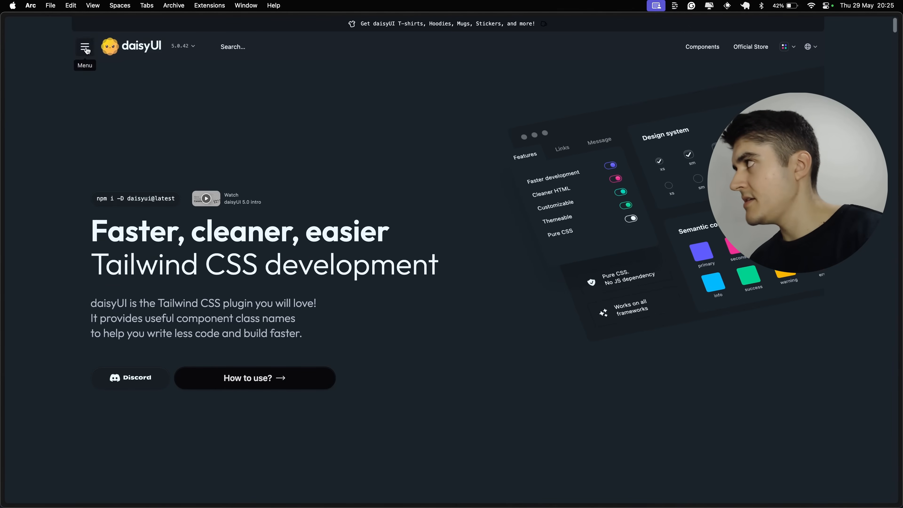
# From the daisyUI Docs sidebar, reach the Install page's Elixir Phoenix framework tutorial
pyautogui.click(85, 46)
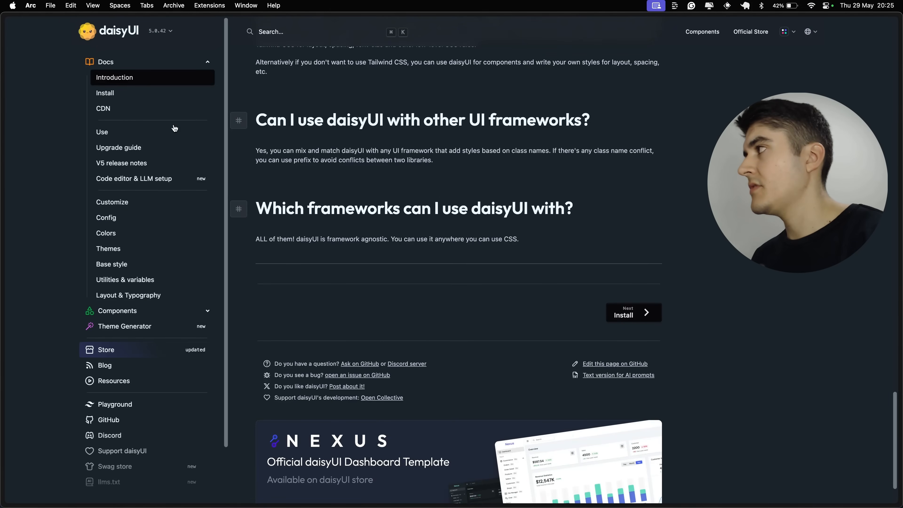
pyautogui.click(105, 92)
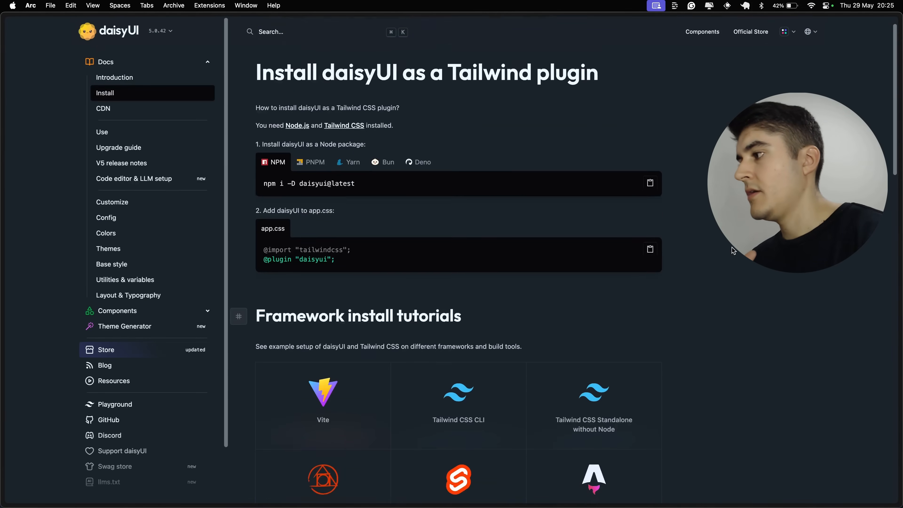
pyautogui.scroll(-3)
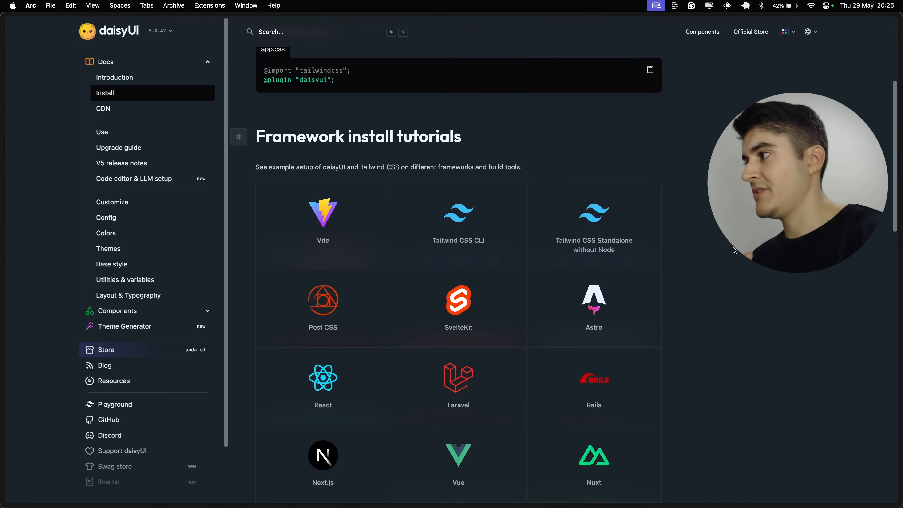
pyautogui.scroll(-3)
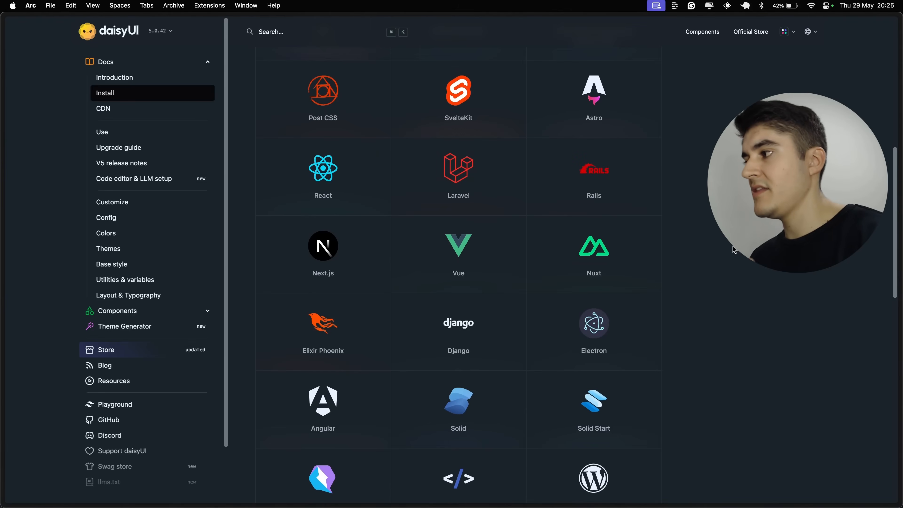
pyautogui.scroll(-3)
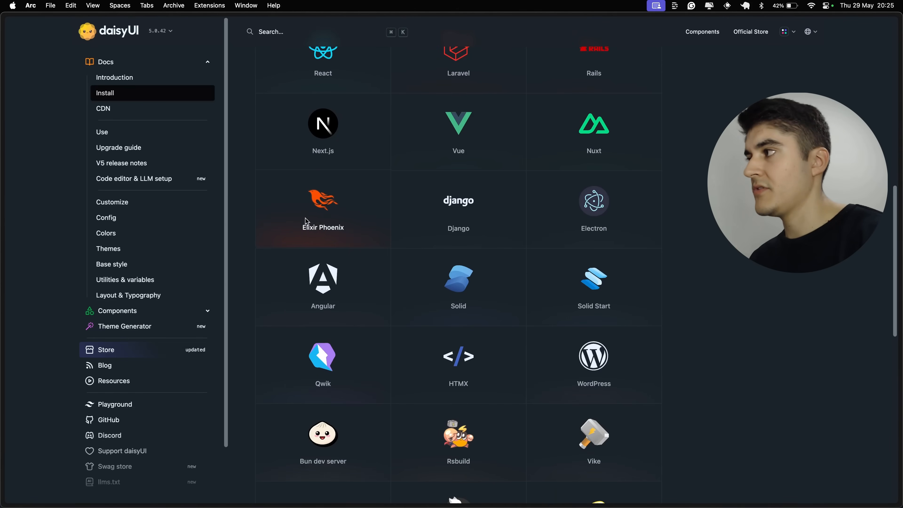
pyautogui.click(322, 208)
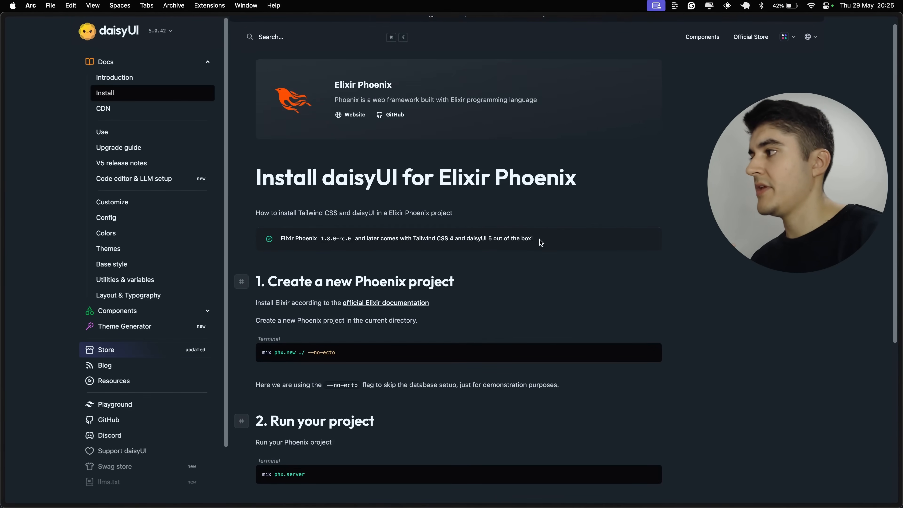
# View the daisyUI CDN usage page, then switch to the myapp project in VS Code
pyautogui.scroll(-3)
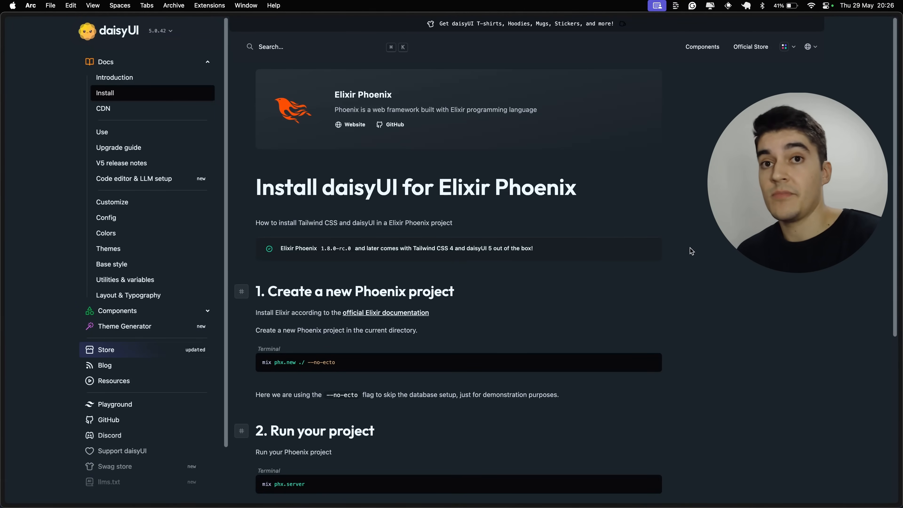
pyautogui.click(102, 109)
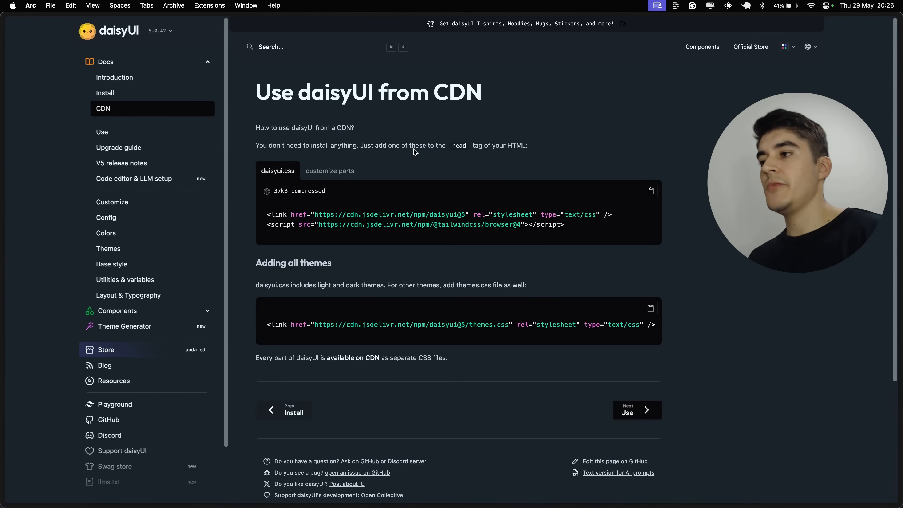
pyautogui.press('cmd+tab')
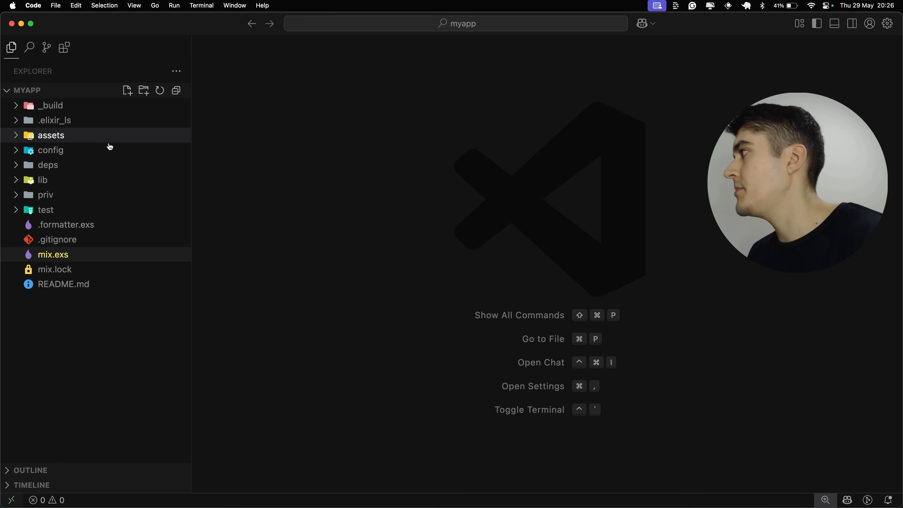
# Inspect assets/vendor daisyui.js and daisyui-theme.js, then close them leaving mix.exs open
pyautogui.click(51, 135)
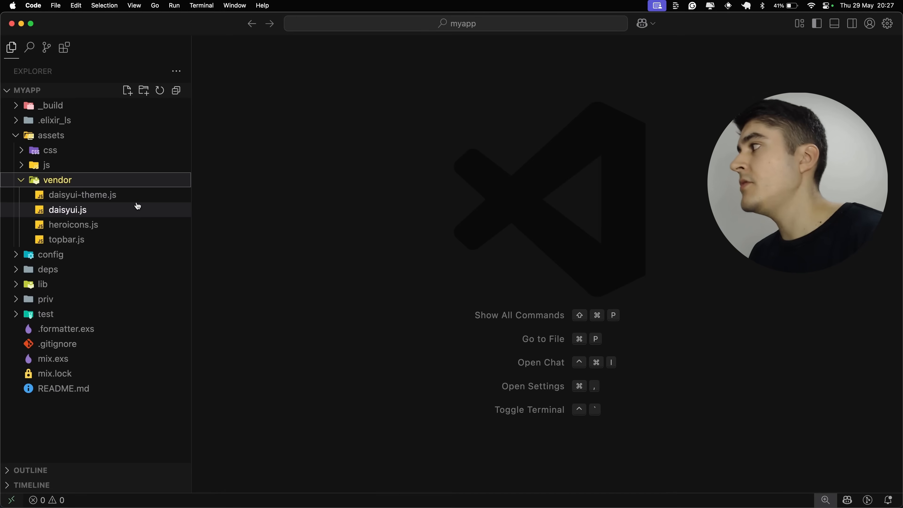
pyautogui.doubleClick(68, 210)
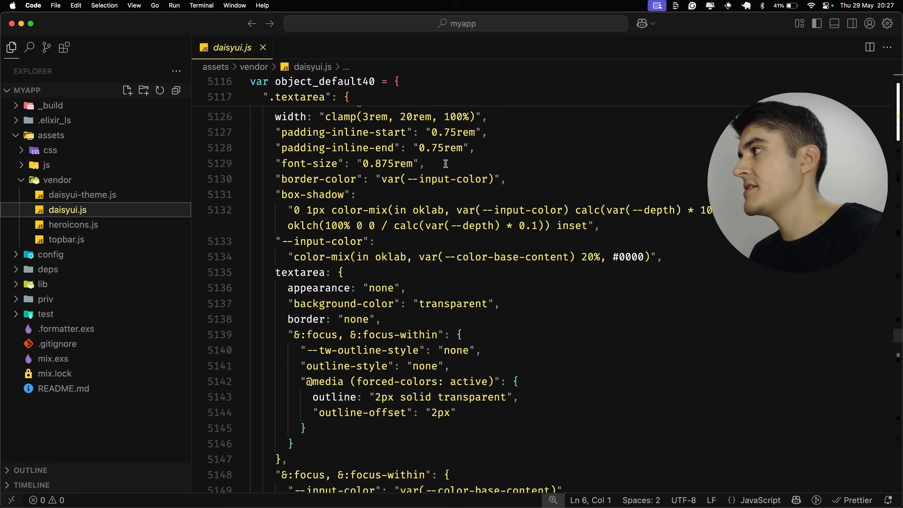
pyautogui.scroll(-3)
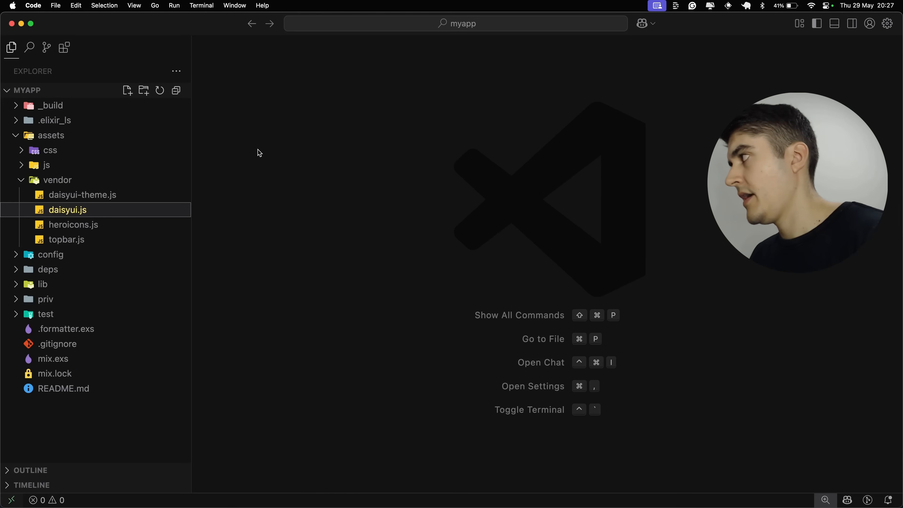
pyautogui.click(82, 194)
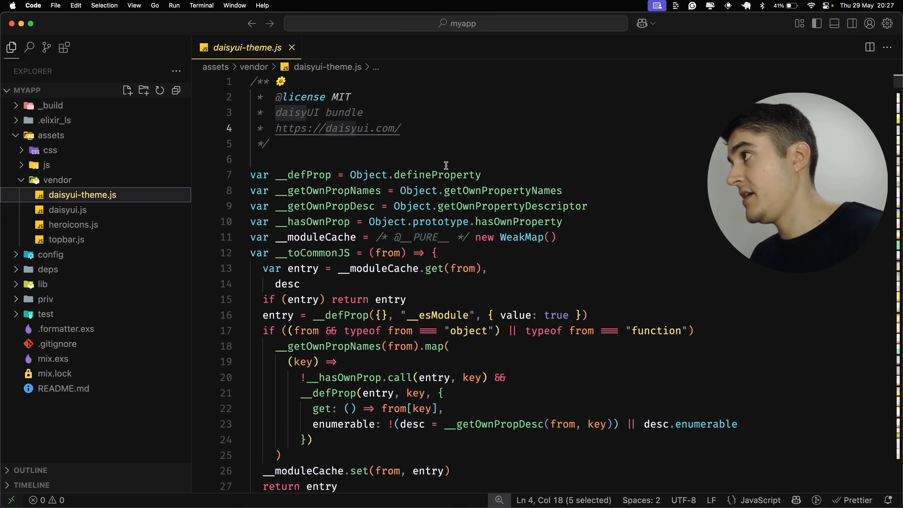
pyautogui.click(271, 144)
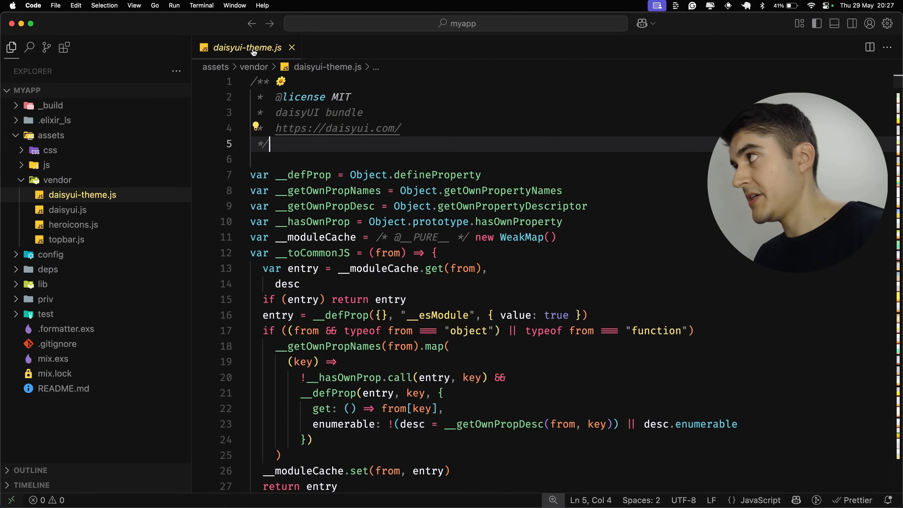
pyautogui.click(52, 359)
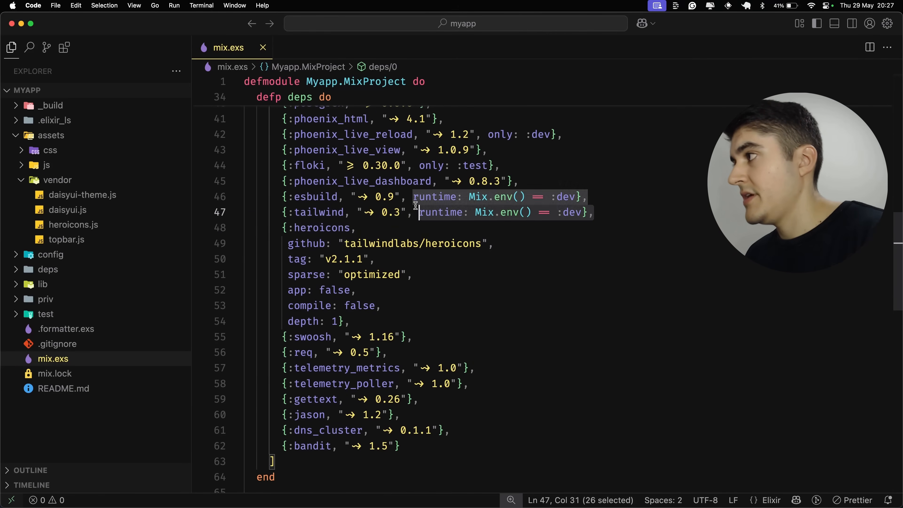
# Search mix.exs for 'alpine' and the project for 'package.json', confirming neither exists
pyautogui.write('alpine')
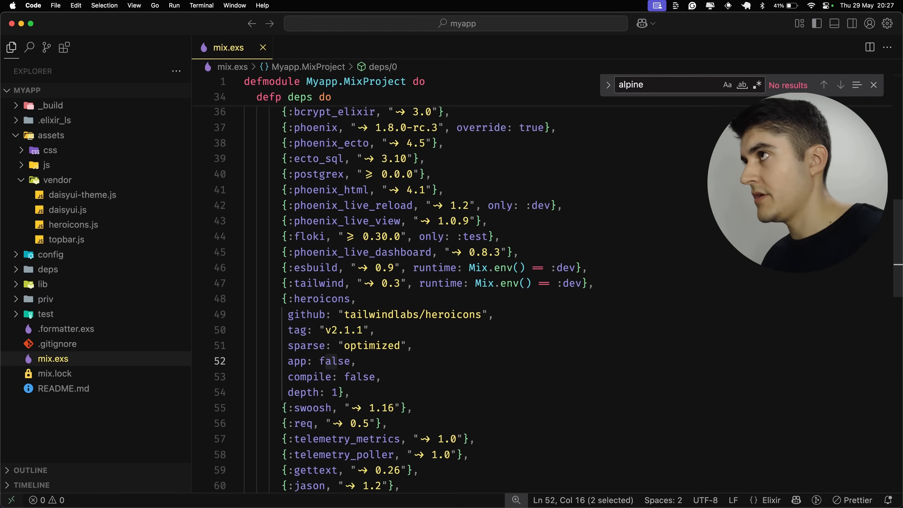
pyautogui.write('package.')
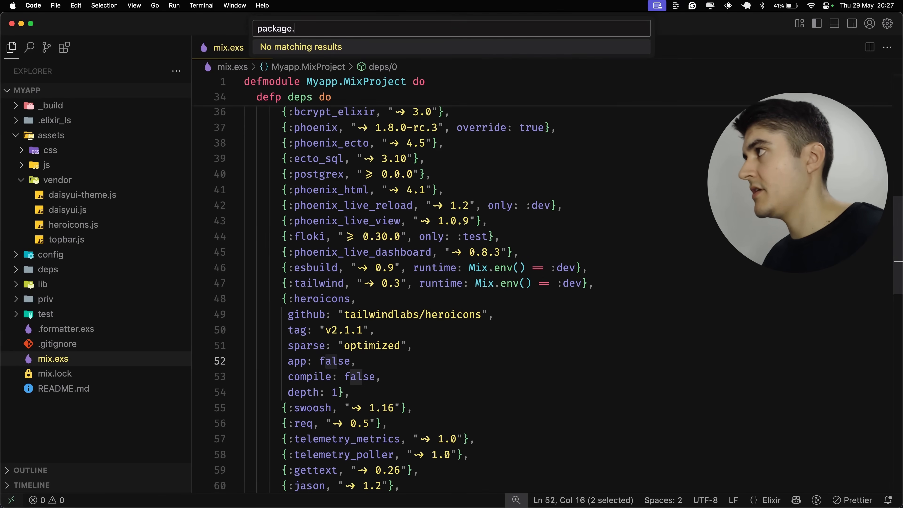
pyautogui.write('json')
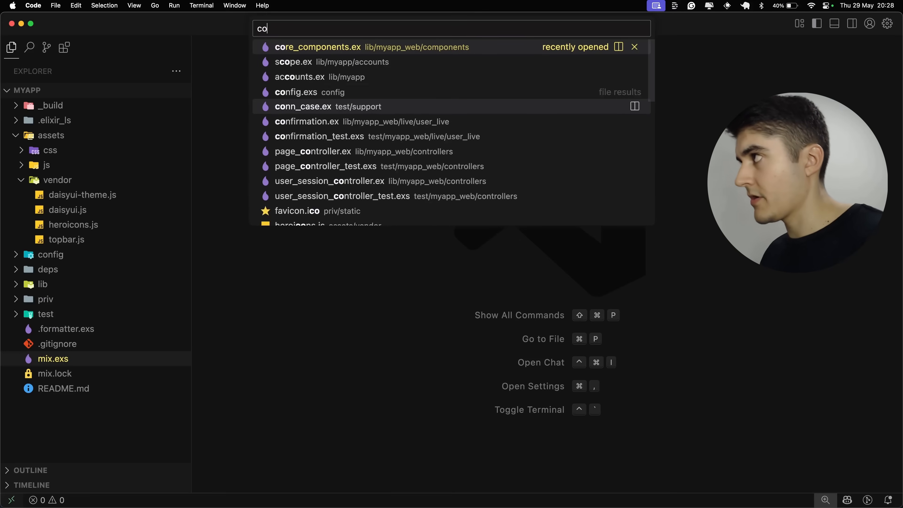
# Review core_components.ex's flash component, highlighting daisyUI toast, alert and cursor-pointer classes
pyautogui.click(316, 47)
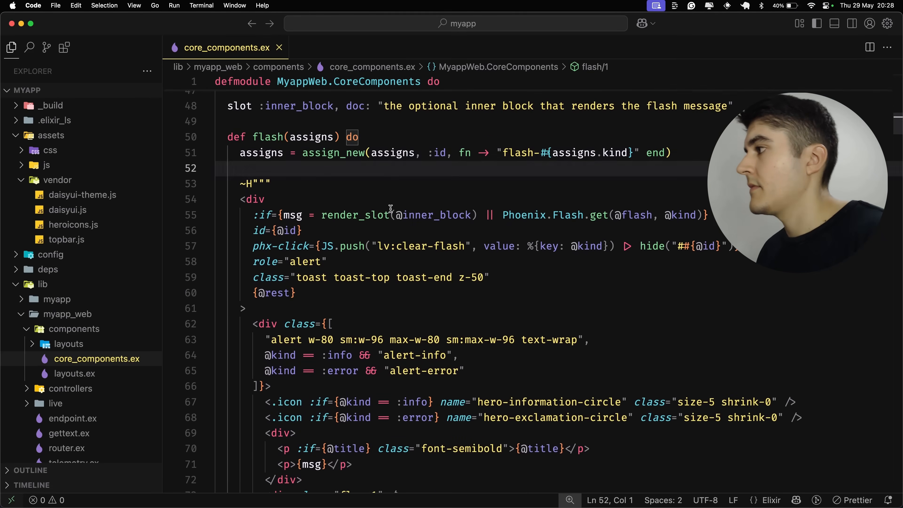
pyautogui.scroll(-3)
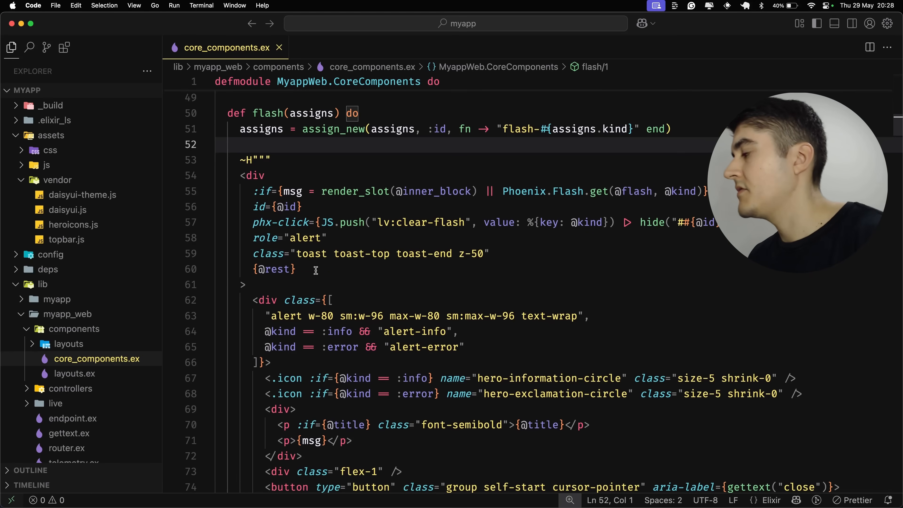
pyautogui.doubleClick(378, 253)
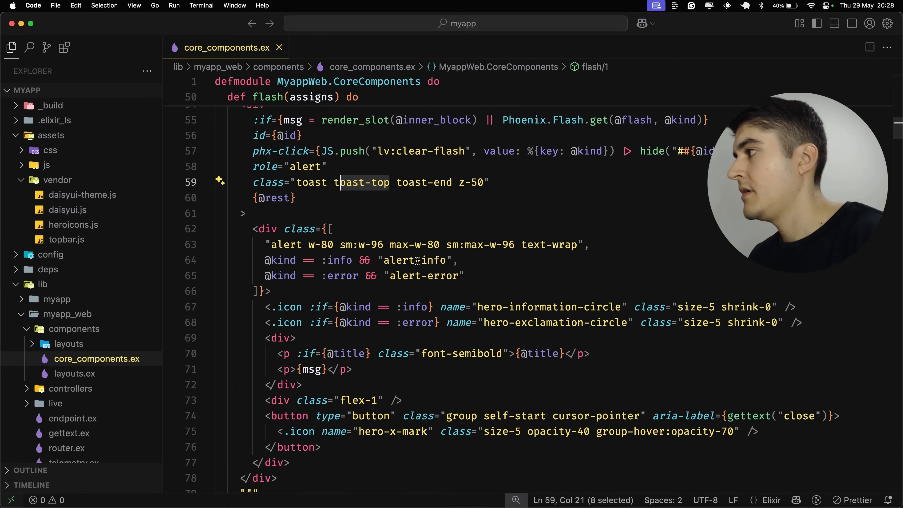
pyautogui.scroll(-3)
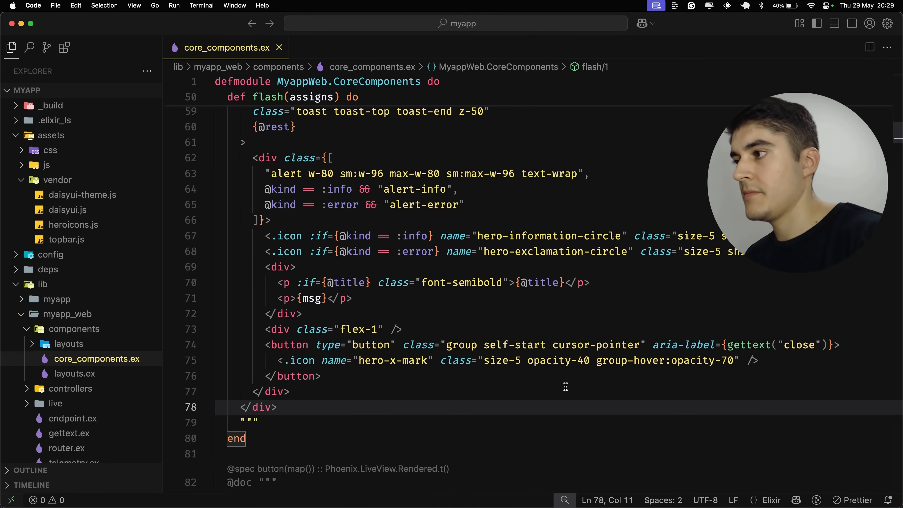
pyautogui.doubleClick(595, 344)
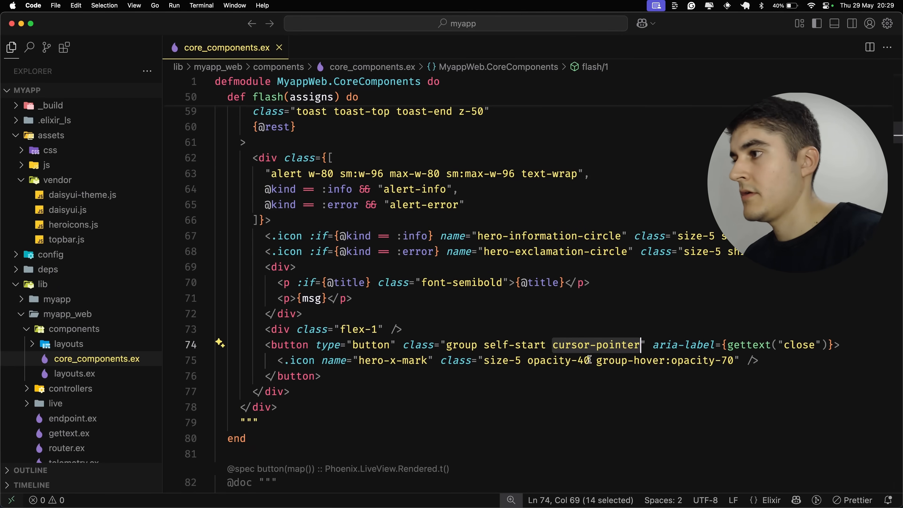
pyautogui.doubleClick(557, 361)
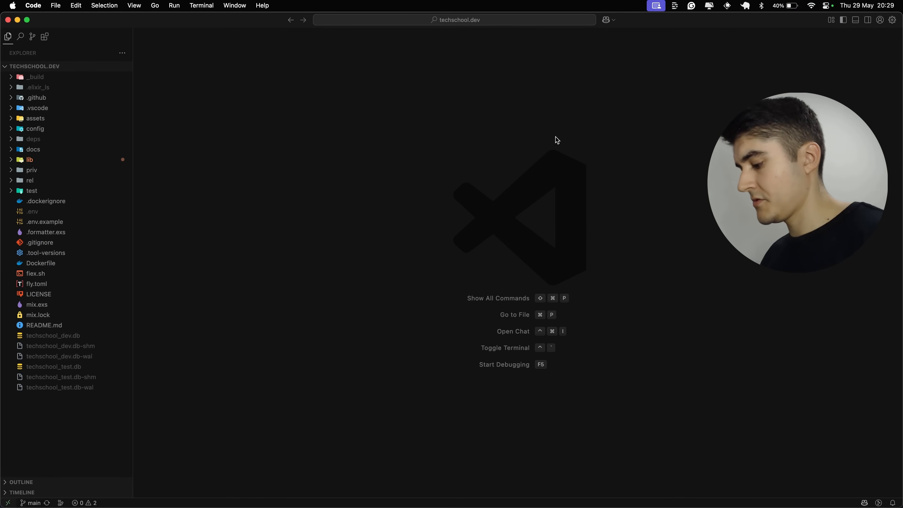
# In techschool.dev's core_components.ex flash, highlight the old fixed-top and hard-coded emerald Tailwind classes
pyautogui.write('co')
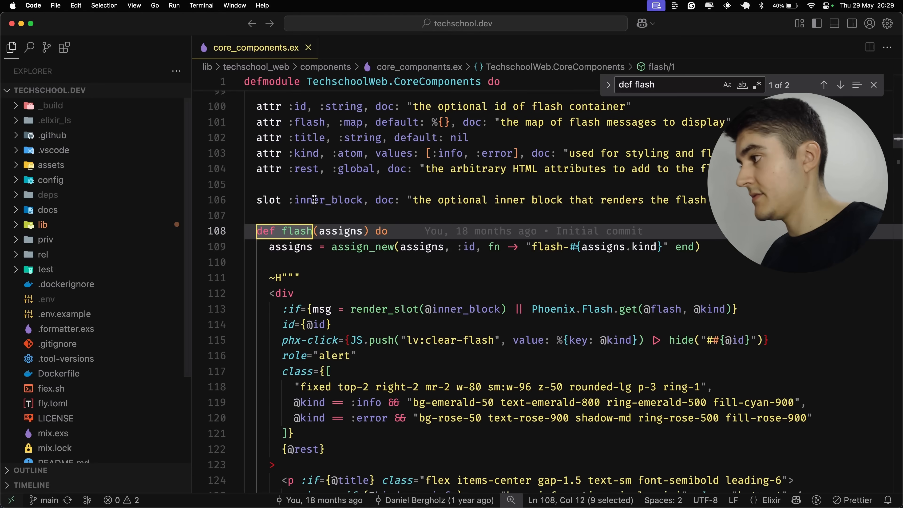
pyautogui.scroll(-3)
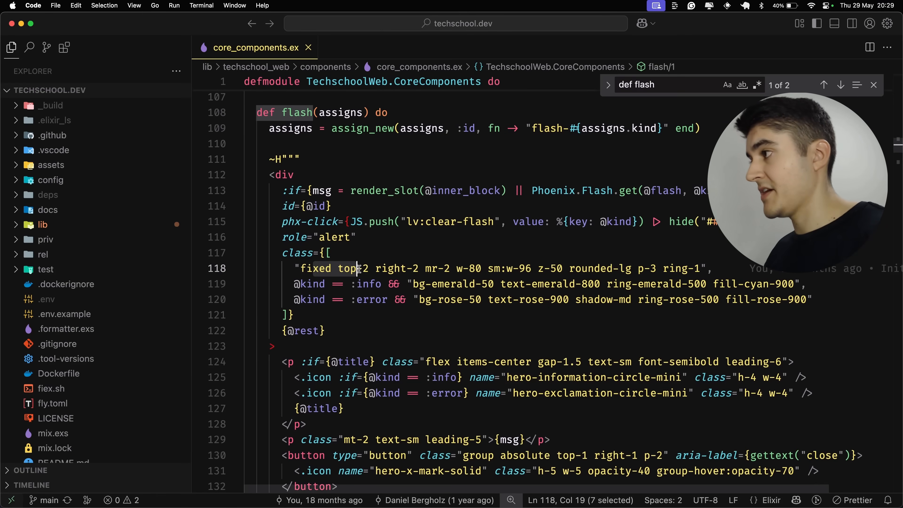
pyautogui.moveTo(357, 269); pyautogui.dragTo(463, 269)
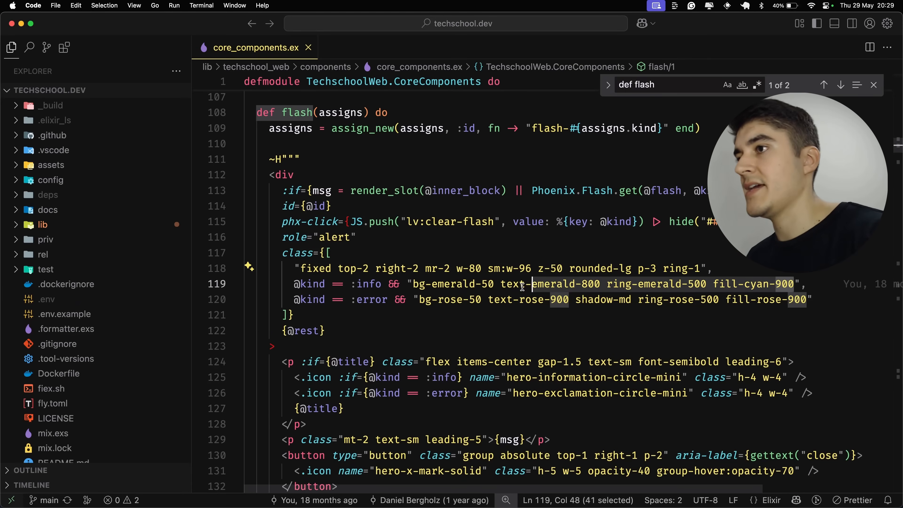
pyautogui.moveTo(520, 284); pyautogui.dragTo(414, 283)
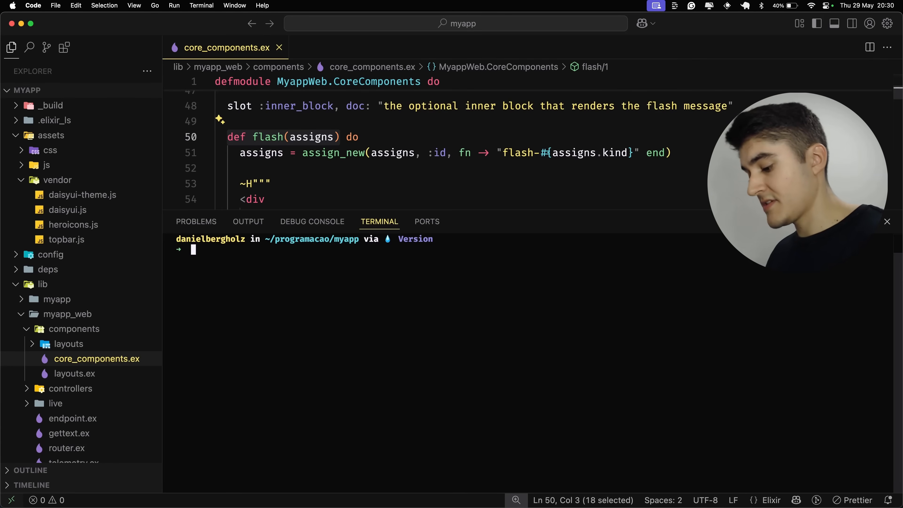
# Run mix phx.server and note the daisyUI and Tailwind versions in the build output
pyautogui.write('mix phx.server')
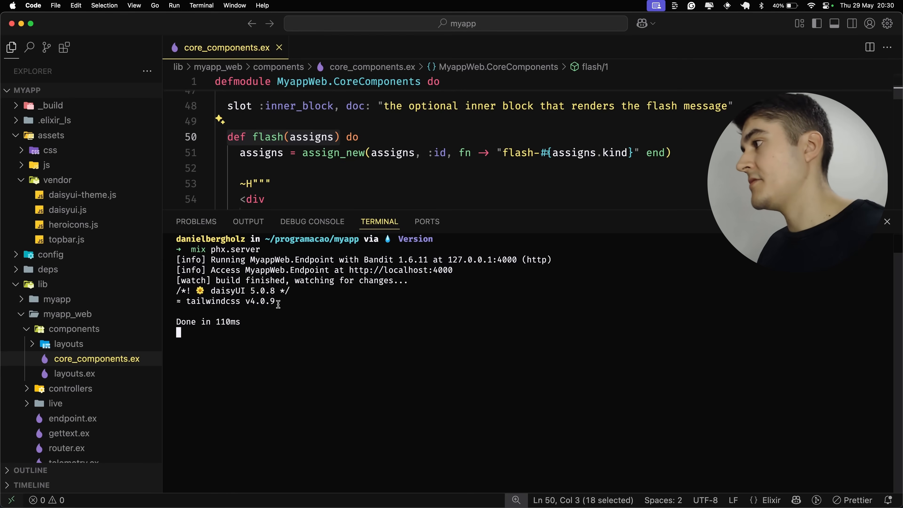
pyautogui.doubleClick(227, 301)
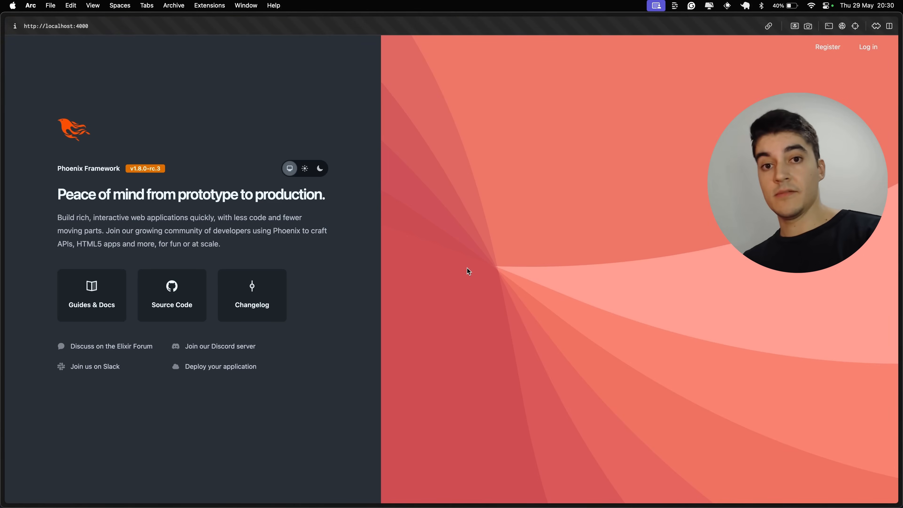
pyautogui.moveTo(471, 271)
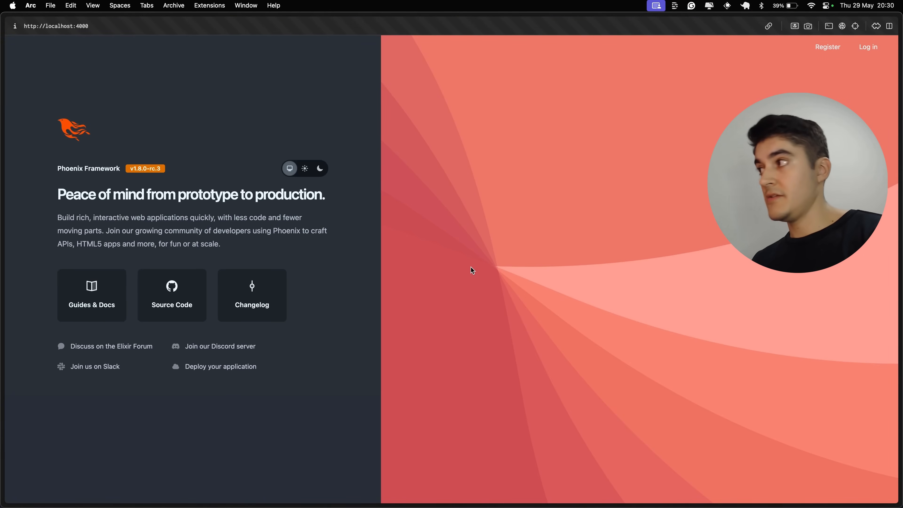
# Switch the localhost:4000 home page to the light theme and back to dark
pyautogui.click(305, 169)
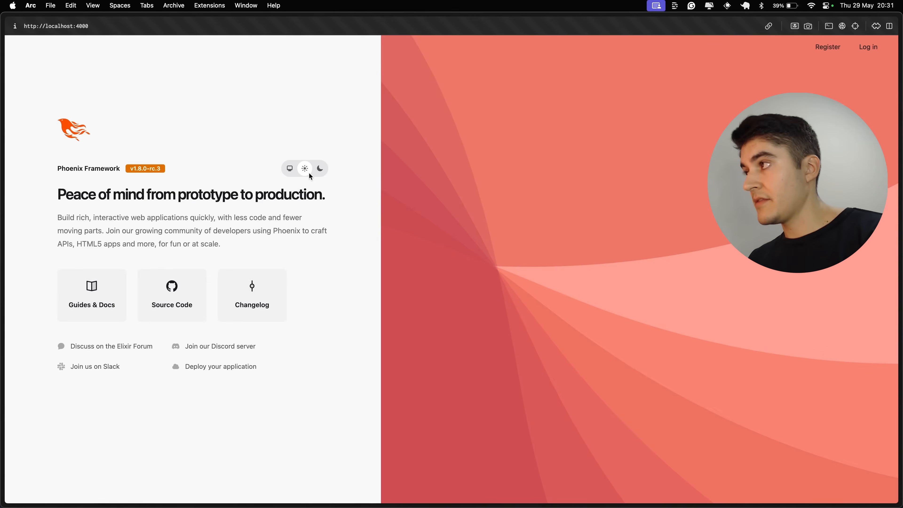
pyautogui.click(867, 46)
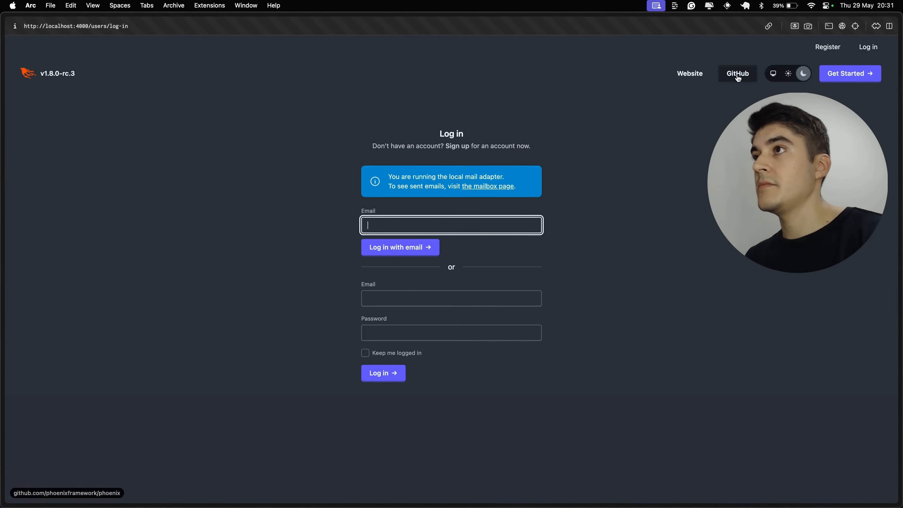
pyautogui.moveTo(693, 136)
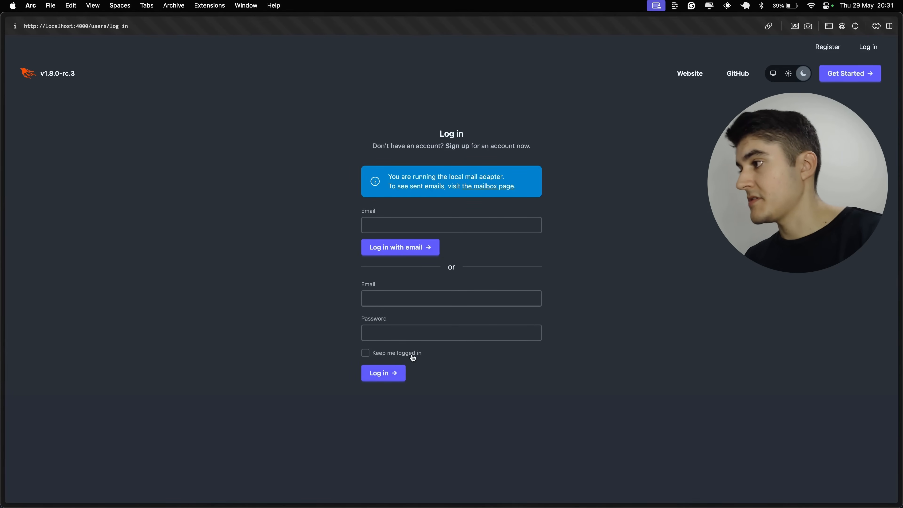
pyautogui.click(365, 352)
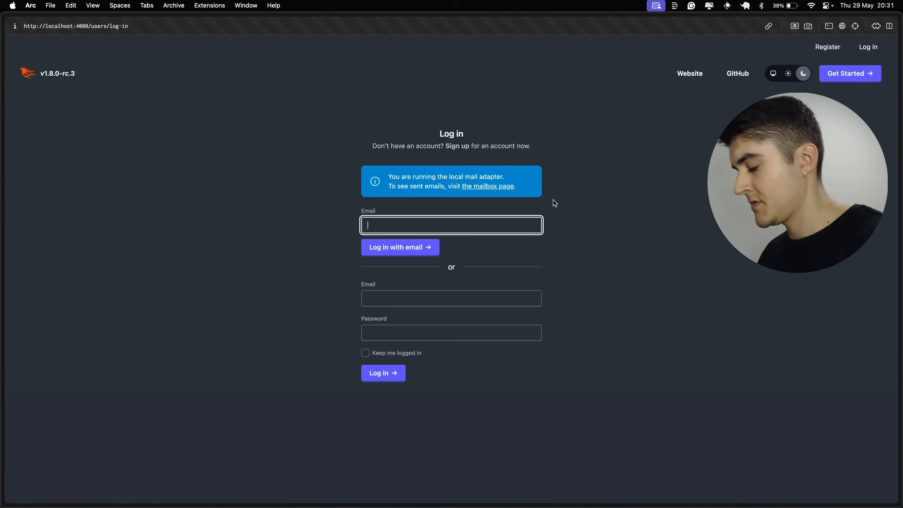
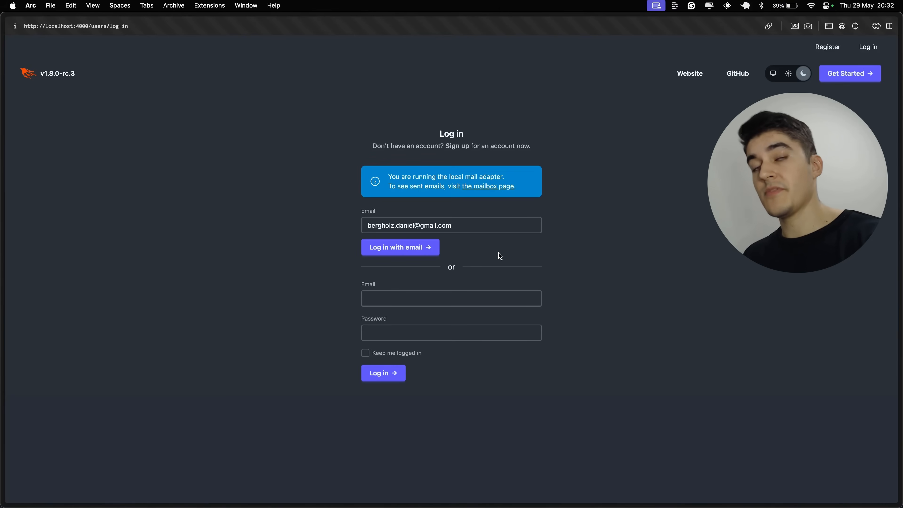
pyautogui.click(400, 247)
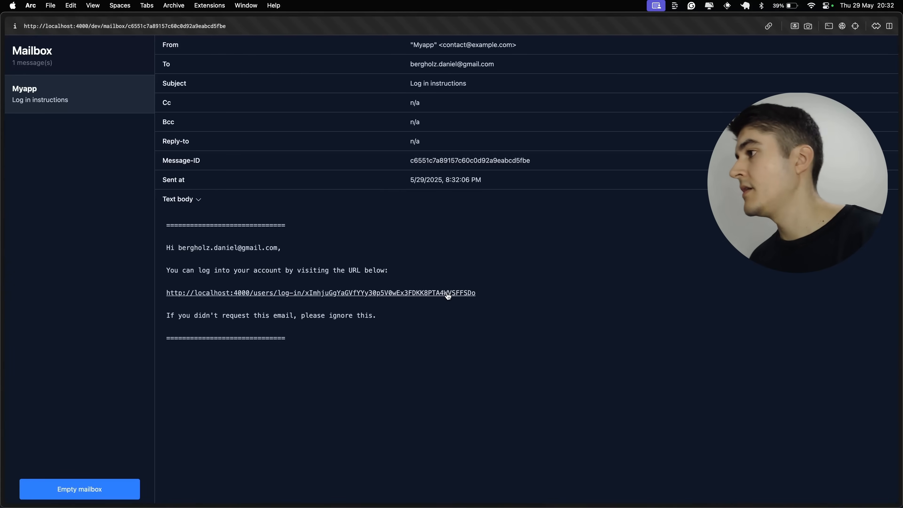
# Follow the emailed log-in link to sign into the app and reach Listing Machines
pyautogui.click(320, 292)
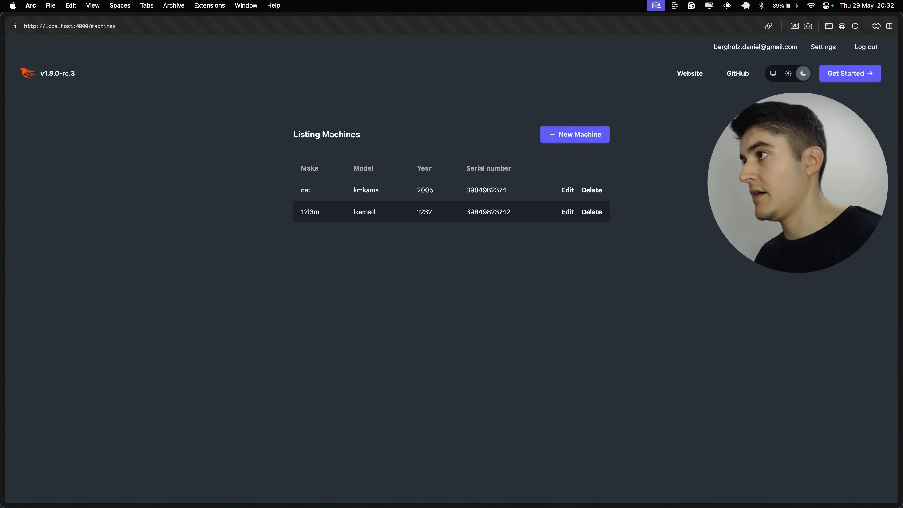
# Create a new machine with make, model, year 1998 and serial number, and save it
pyautogui.click(574, 134)
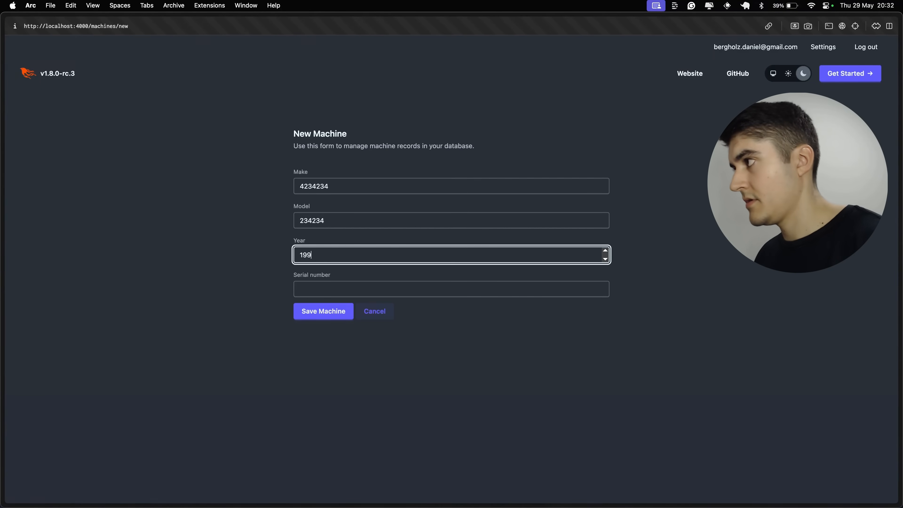
pyautogui.write('34')
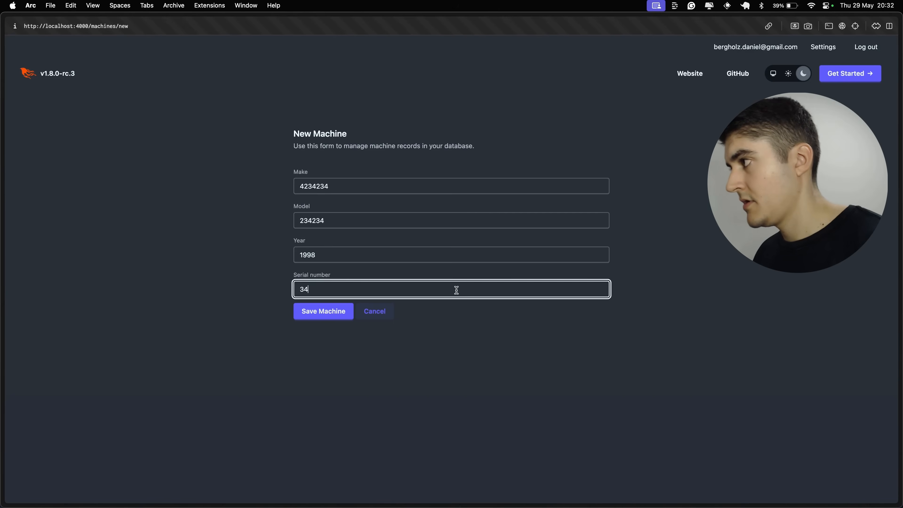
pyautogui.click(323, 310)
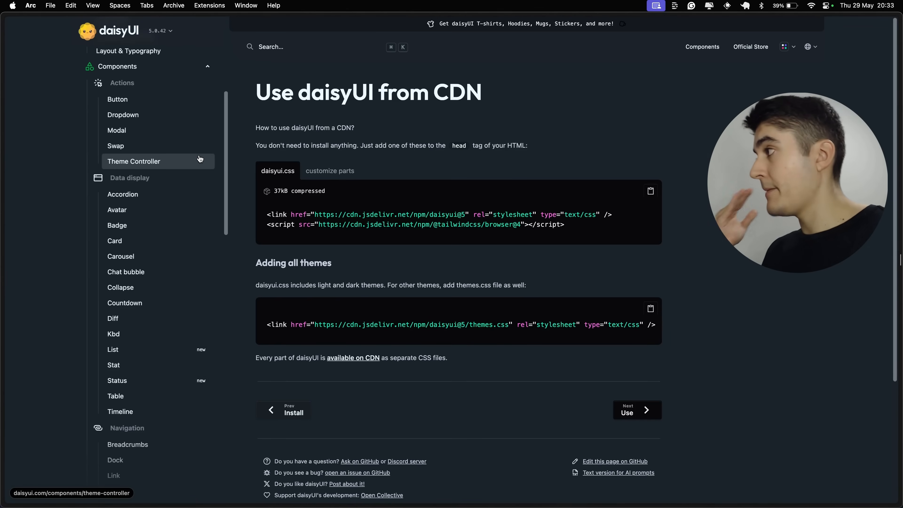
# Scroll the daisyUI docs sidebar Components list toward navigation and feedback components
pyautogui.scroll(-3)
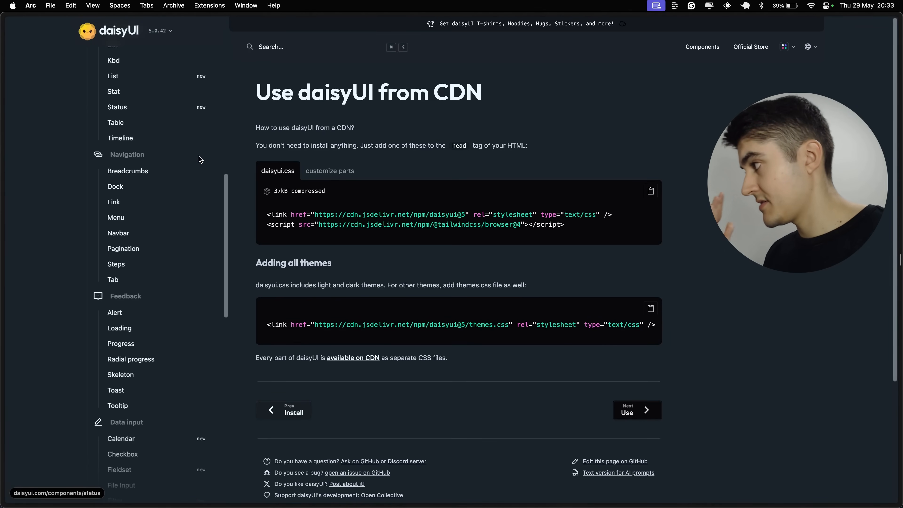